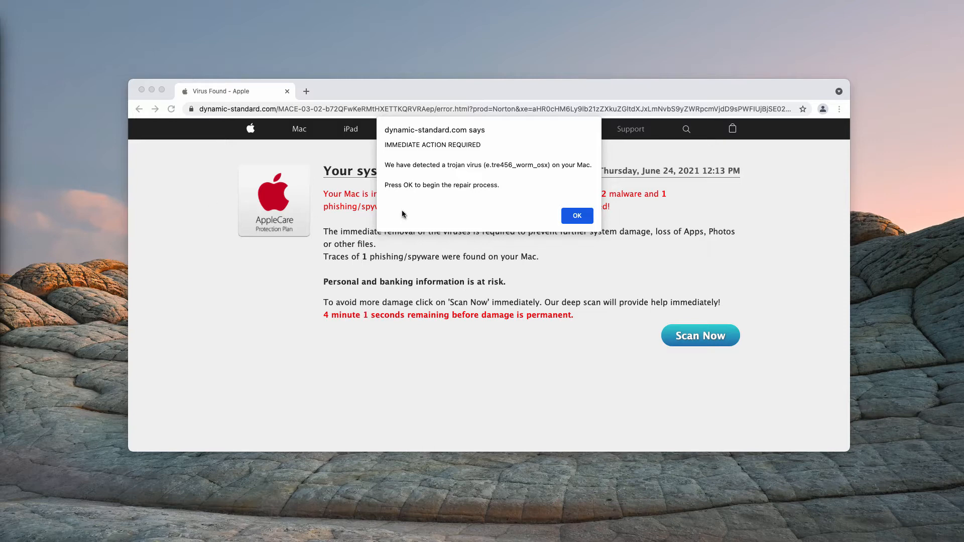
mouse_move(527, 198)
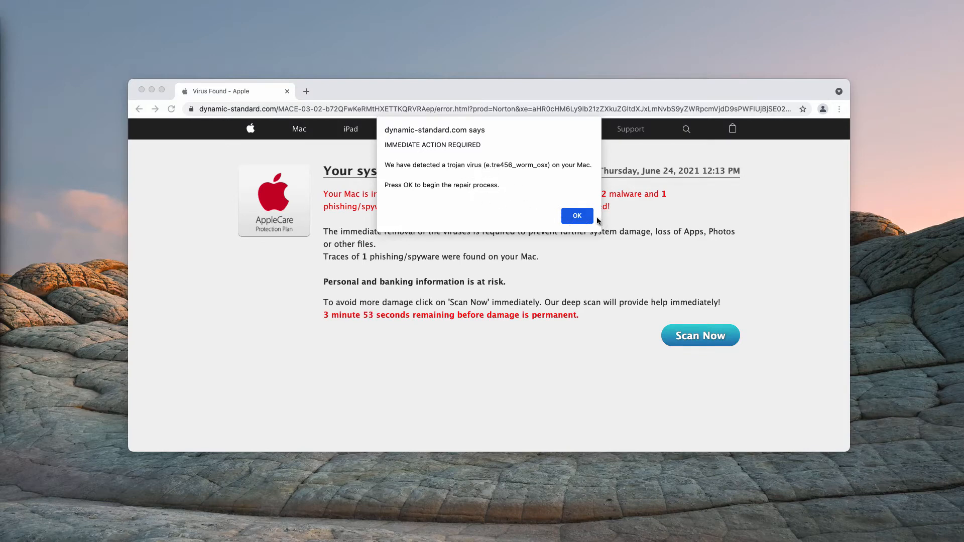
- Dismiss the dynamic-standard.com fake trojan-virus alert with OK
click(577, 216)
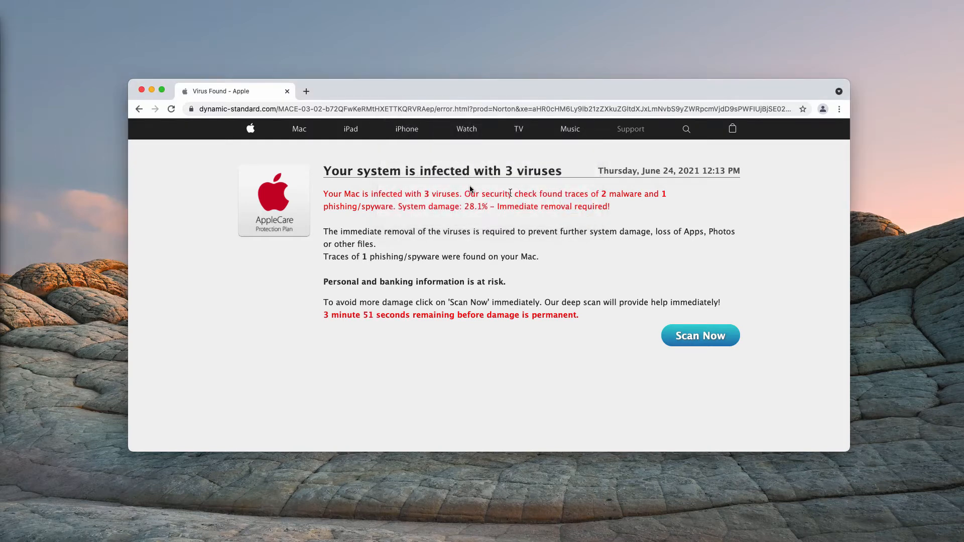
mouse_move(383, 150)
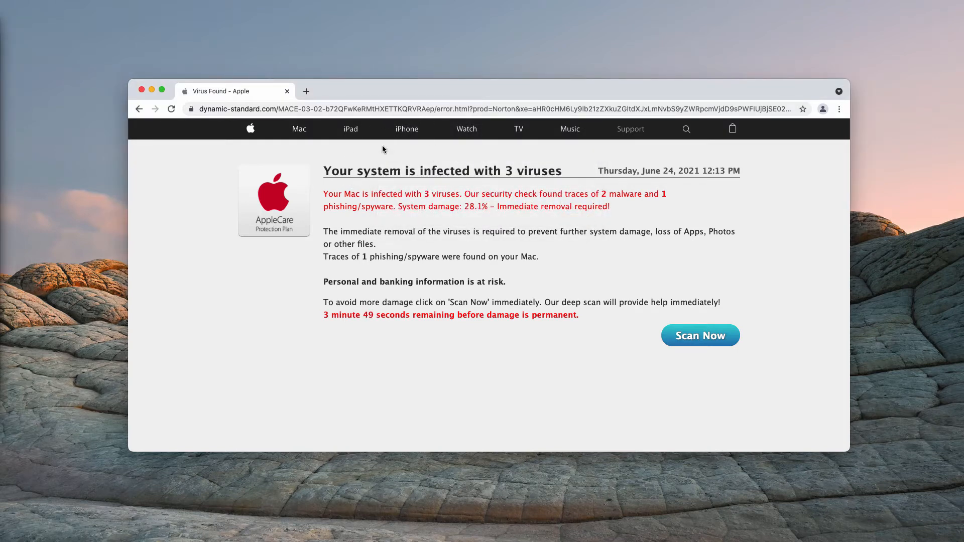
mouse_move(397, 218)
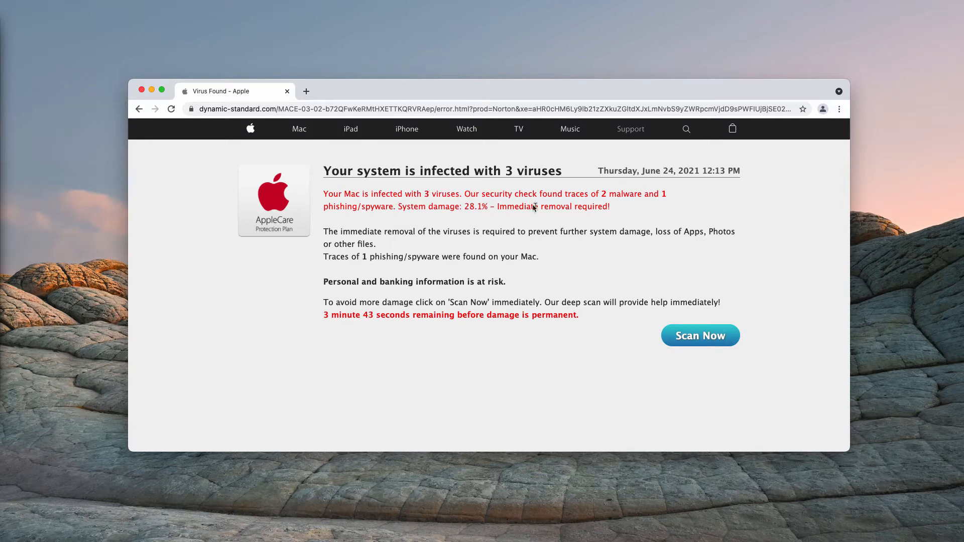
mouse_move(588, 193)
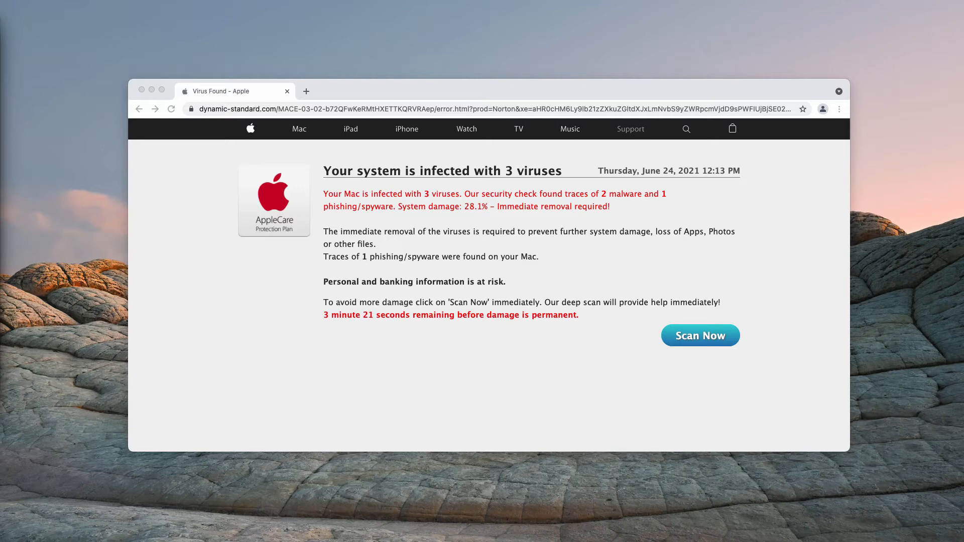
mouse_move(177, 203)
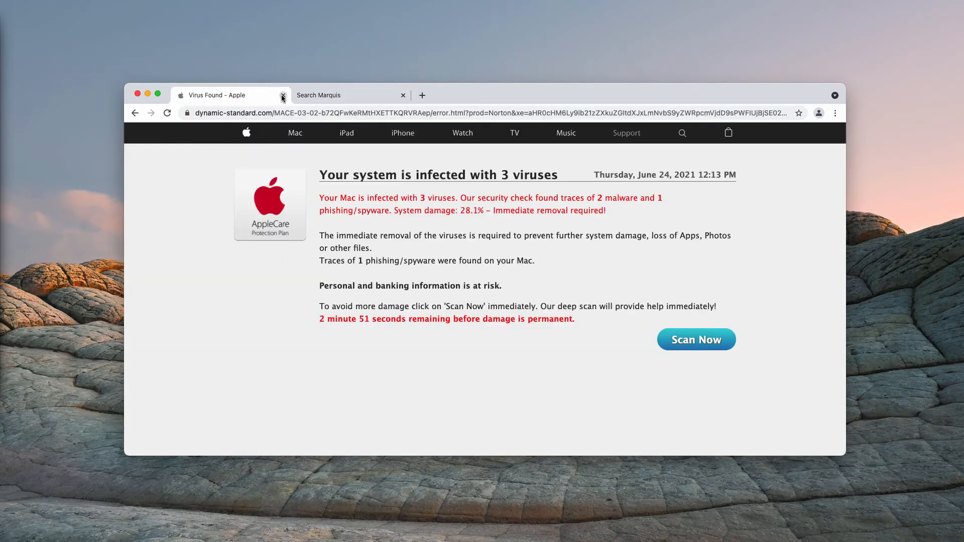
- Close the 'Virus Found - Apple' scam tab and scroll up through the Applications list
click(282, 95)
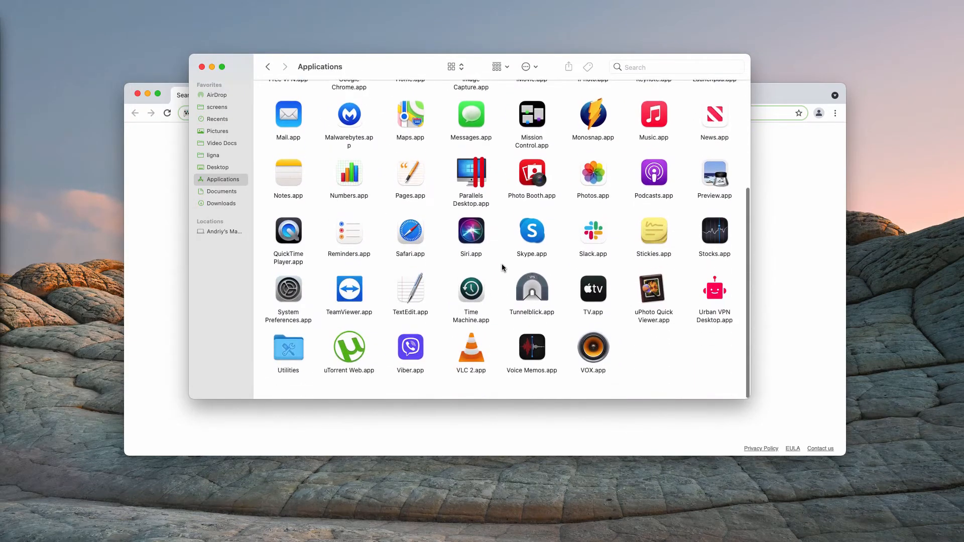
scroll(up, 3)
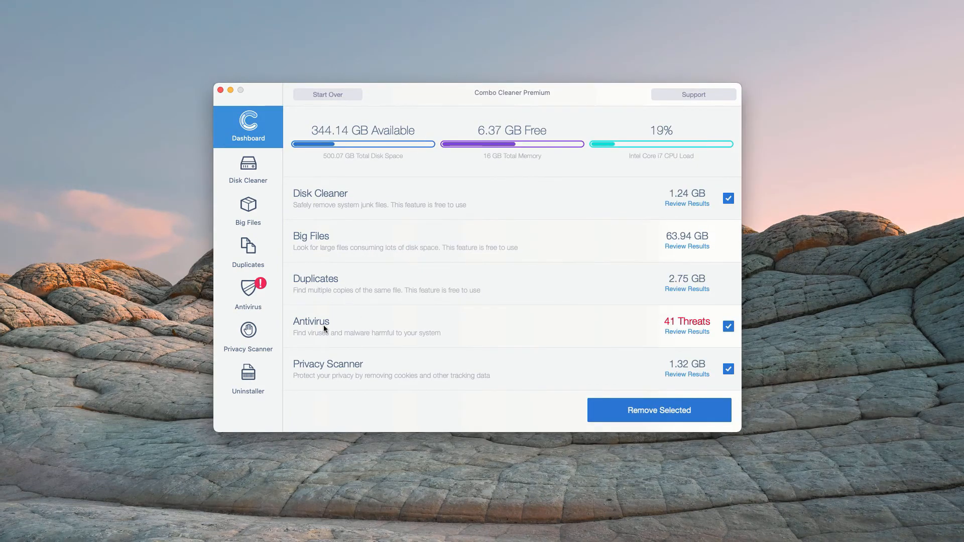
mouse_move(337, 311)
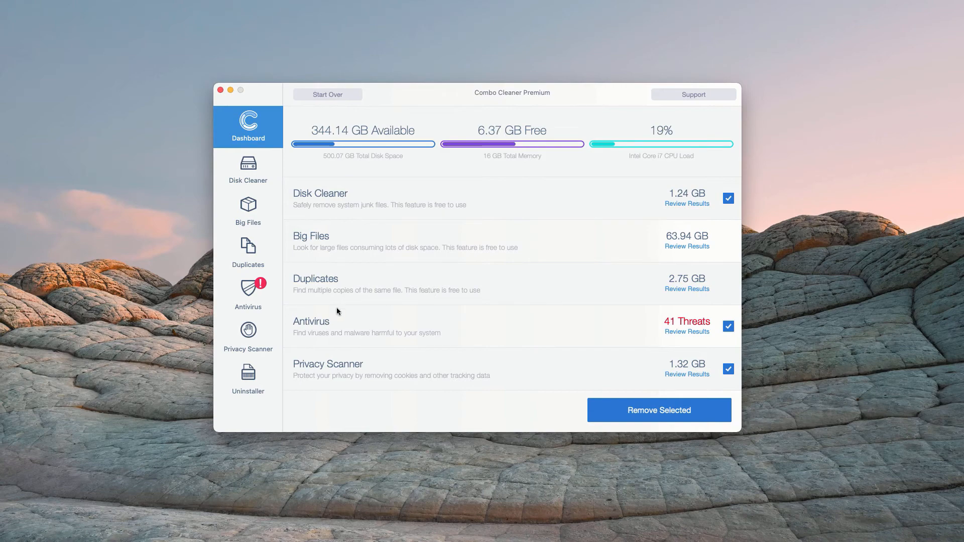
mouse_move(601, 330)
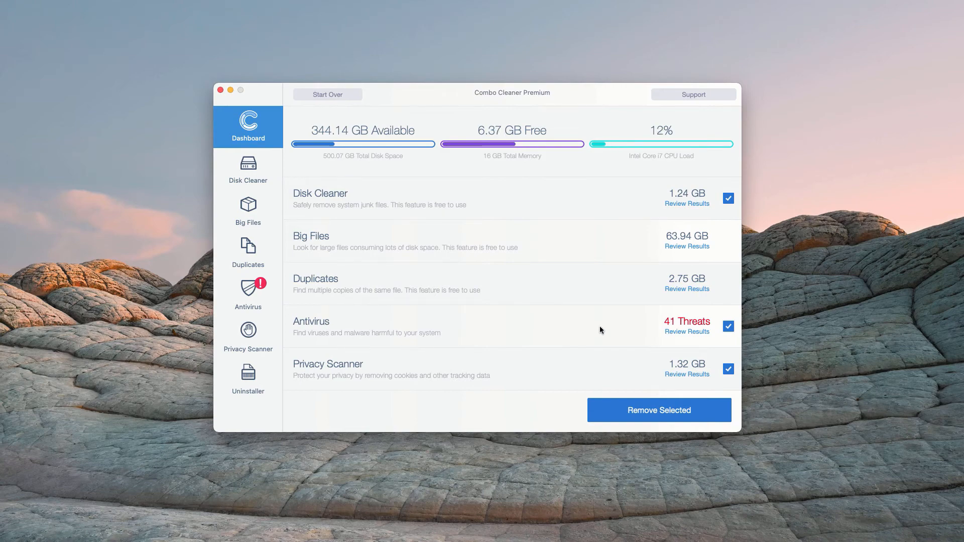
mouse_move(562, 342)
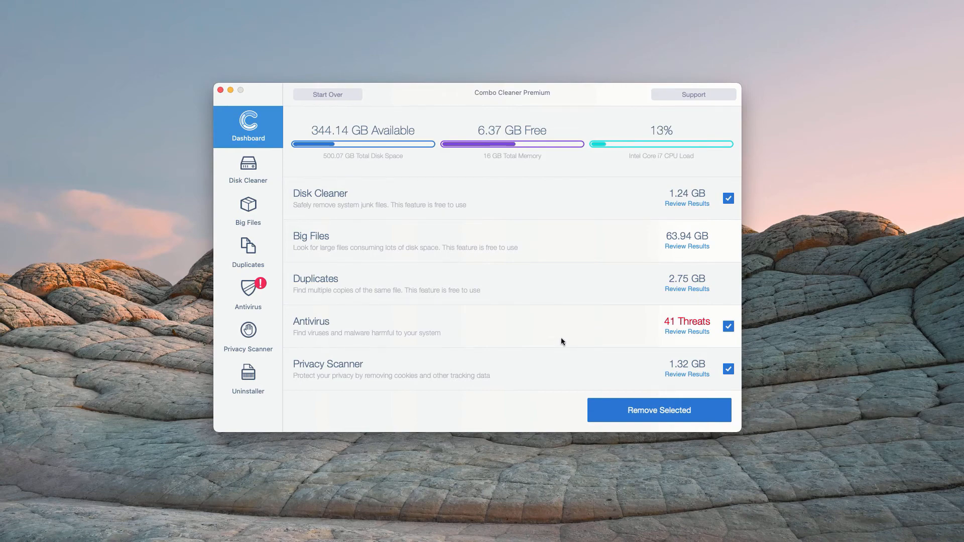
mouse_move(612, 340)
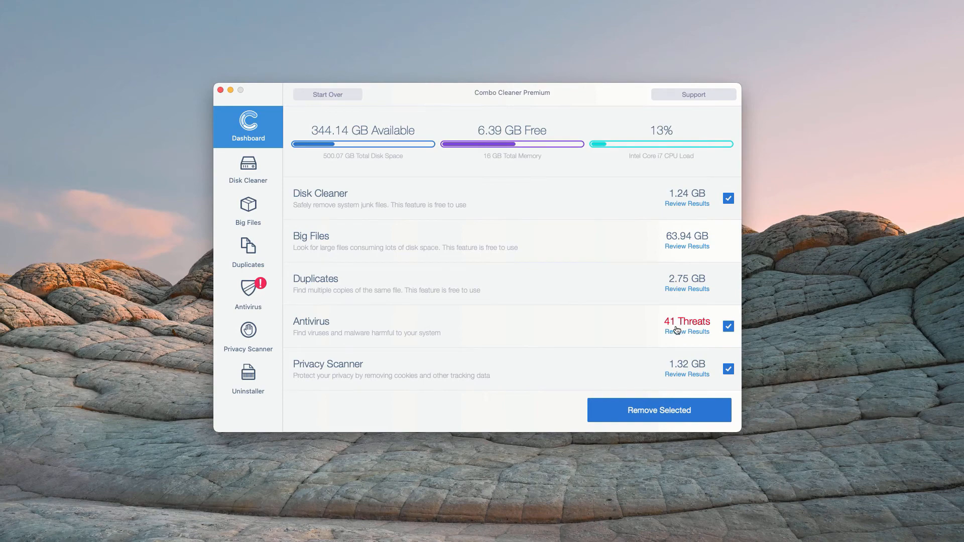
mouse_move(684, 337)
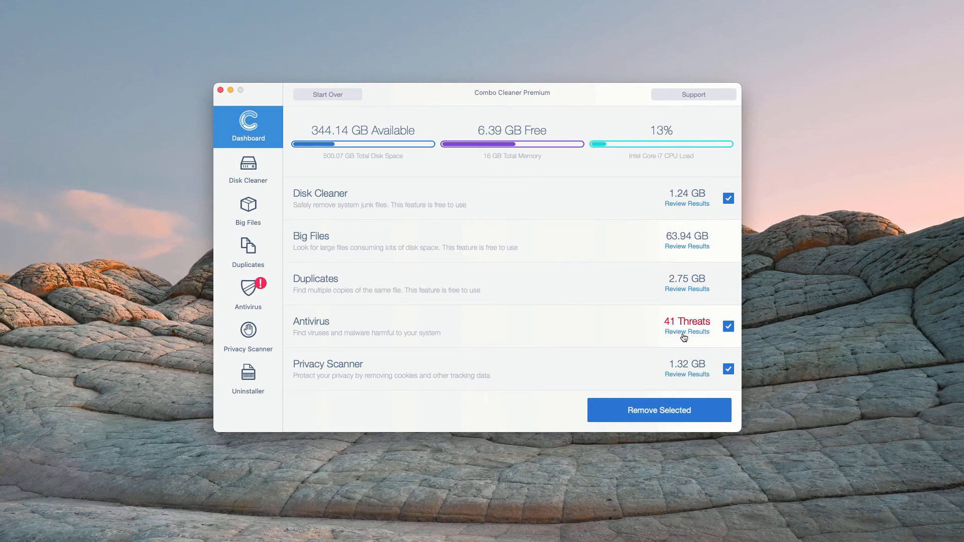
- Review the 41 antivirus threats, scrolling to the PlayerSetup and AdobeFlashPlayer installers
click(686, 332)
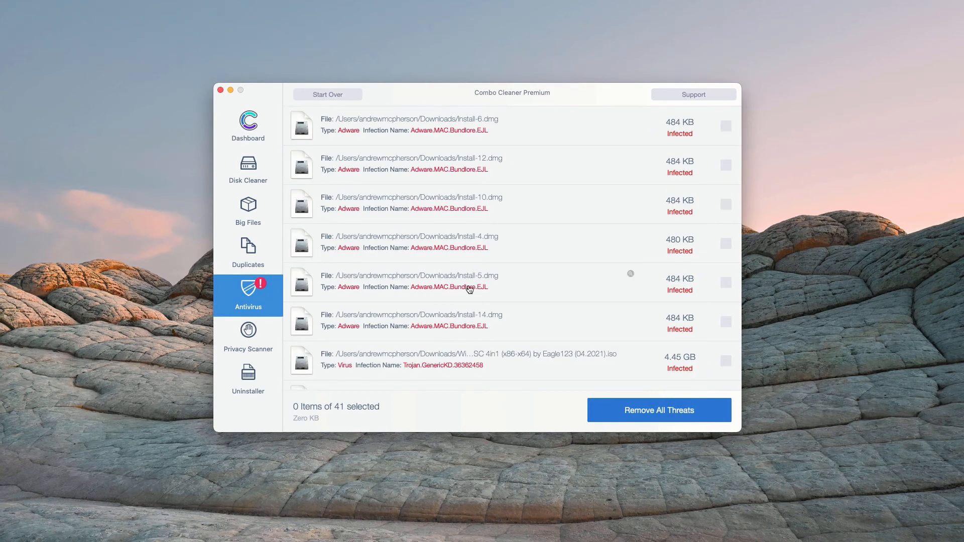
scroll(down, 3)
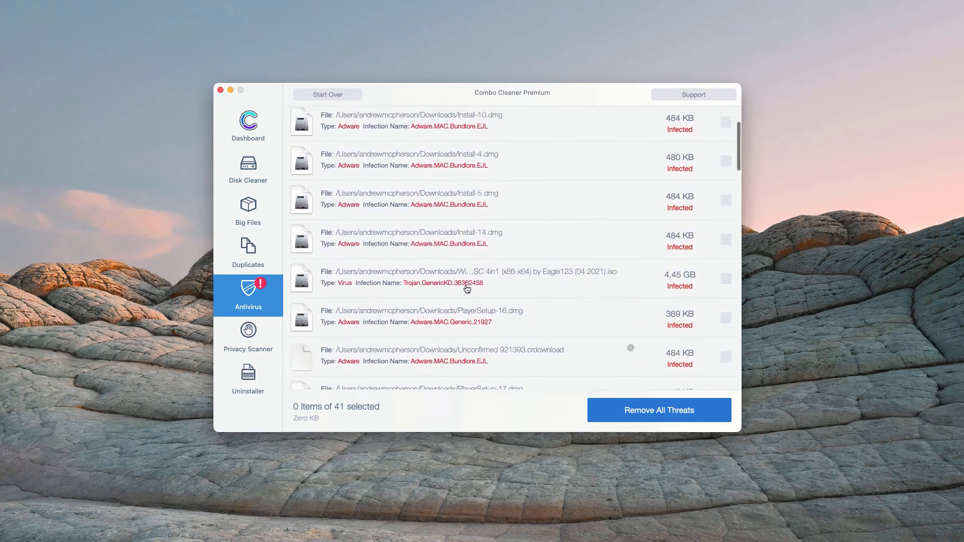
scroll(up, 3)
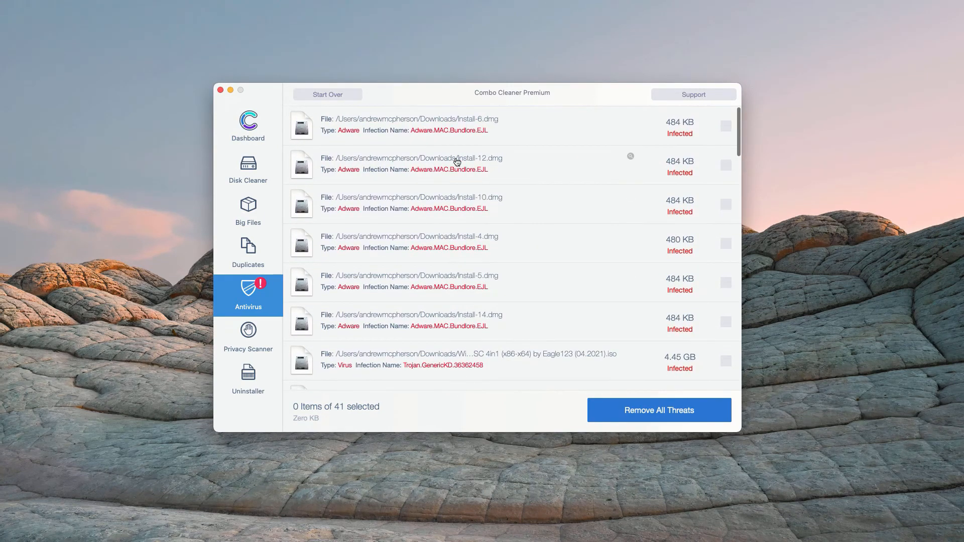
scroll(down, 3)
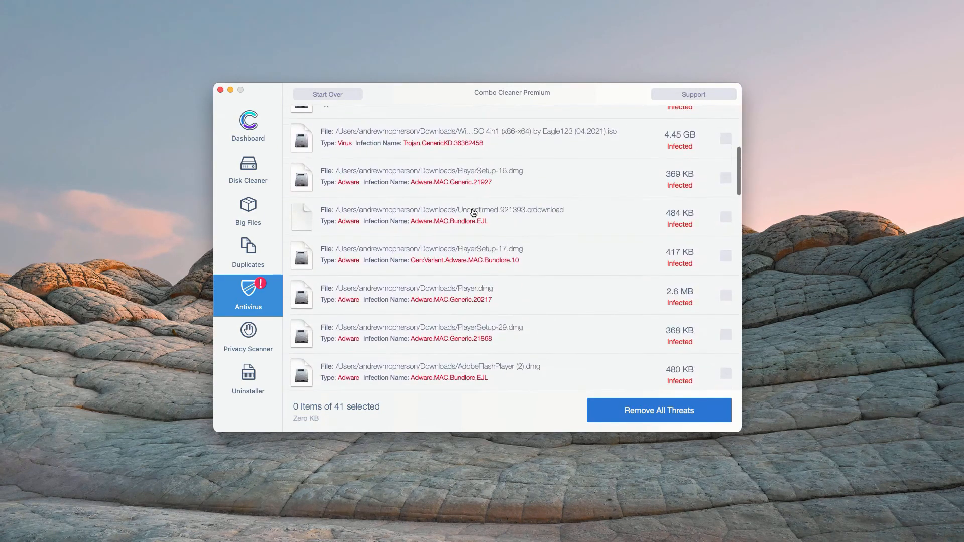
scroll(down, 3)
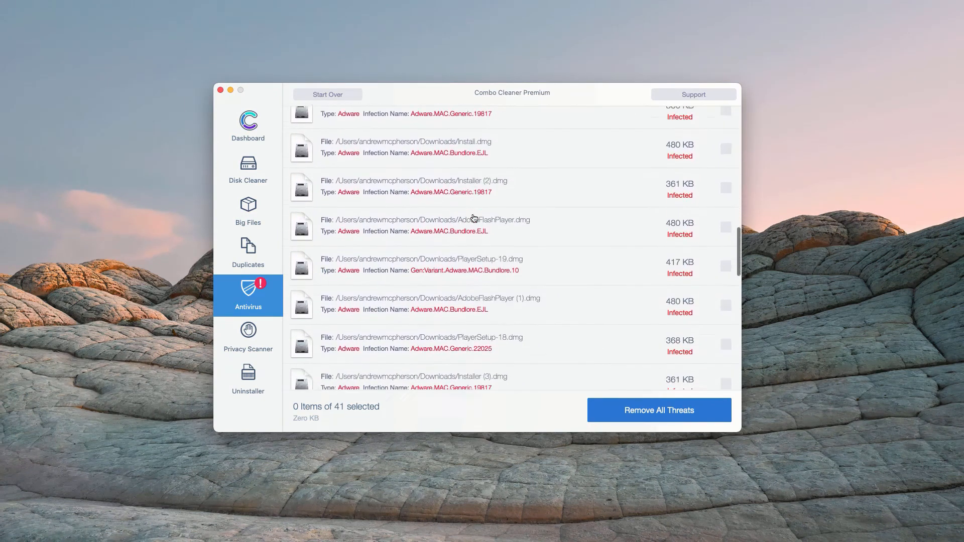
scroll(down, 3)
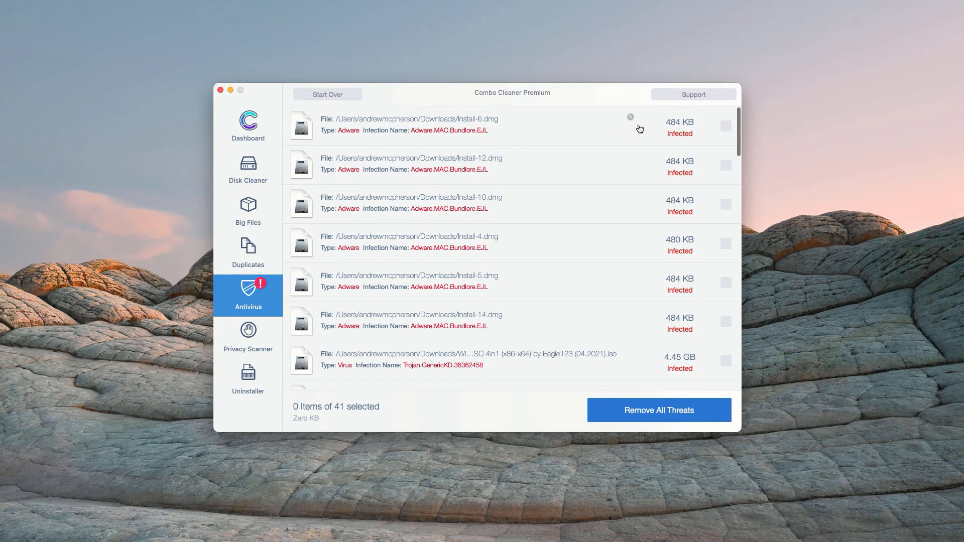
mouse_move(631, 121)
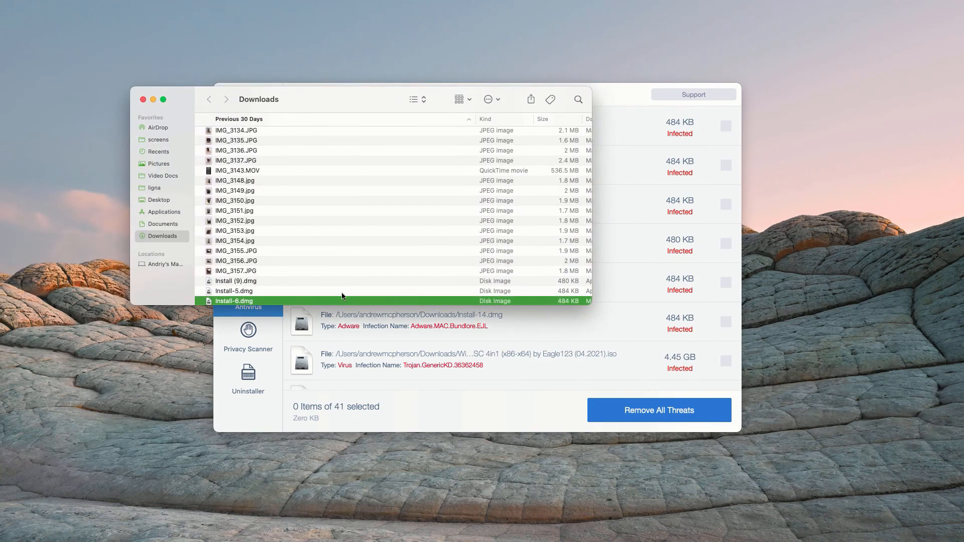
right_click(253, 300)
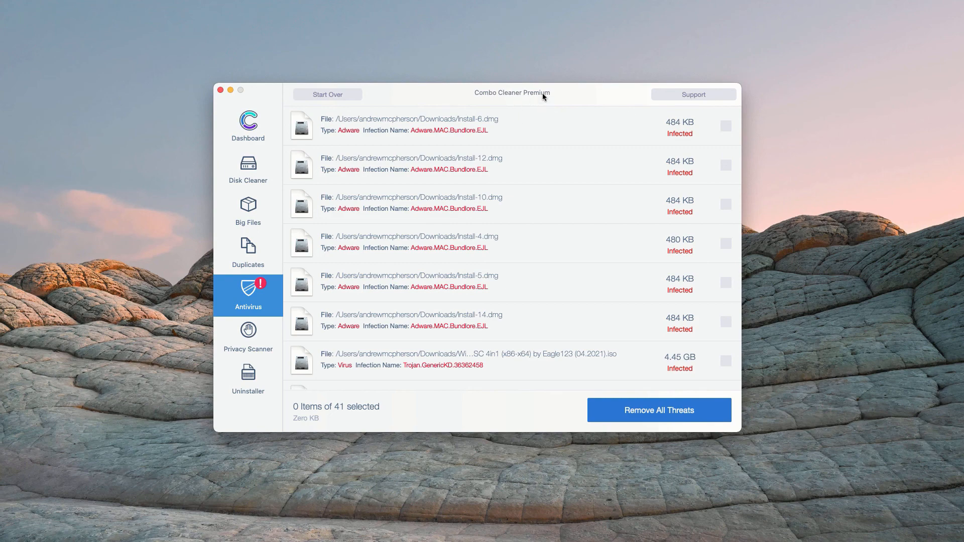
mouse_move(554, 100)
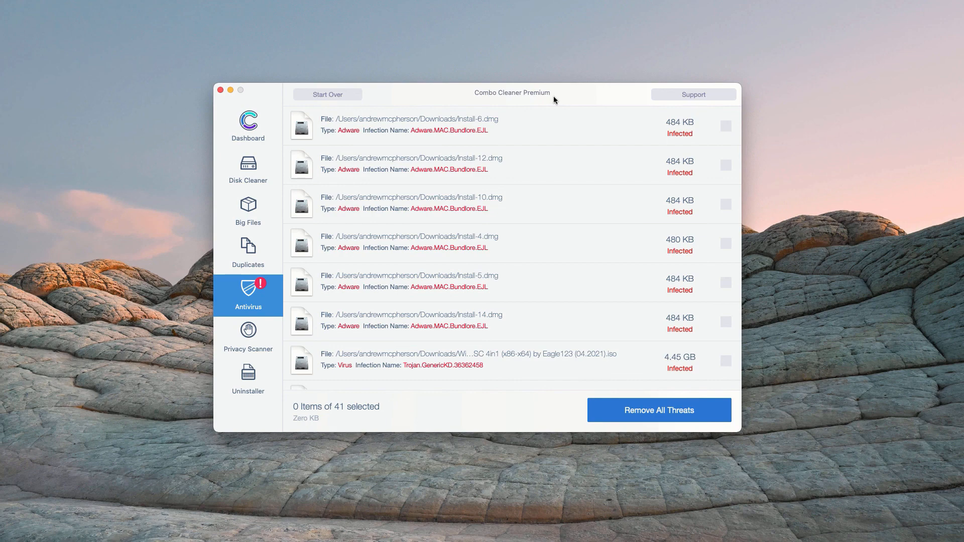
mouse_move(530, 97)
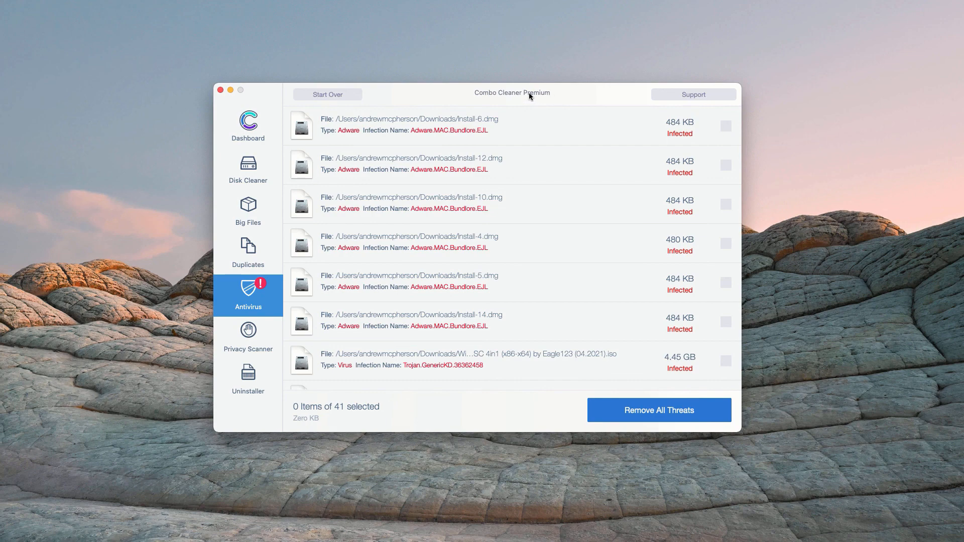